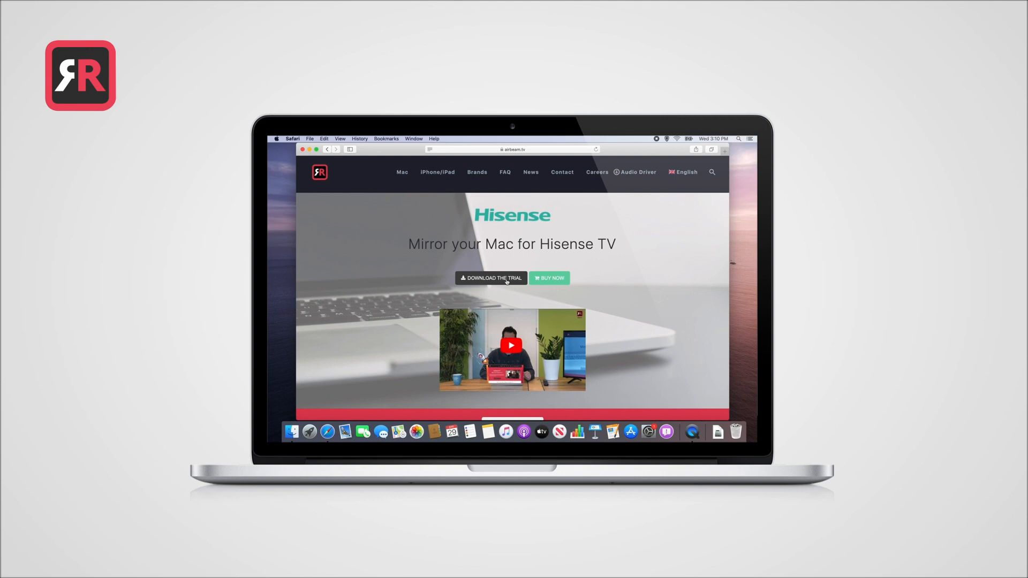
Step: Download the Mirror for Hisense TV trial from the airbeam.tv Hisense page
{"action": "left_click", "coordinate": [491, 277]}
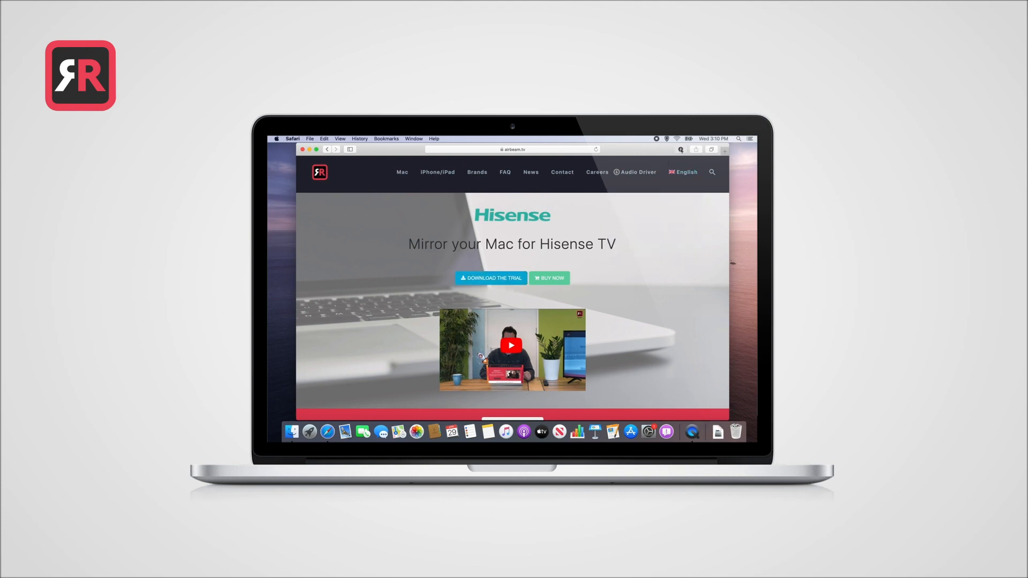
Step: Open the downloaded MirrorHisenseTV.dmg installer from Safari's Downloads list
{"action": "left_click", "coordinate": [681, 149]}
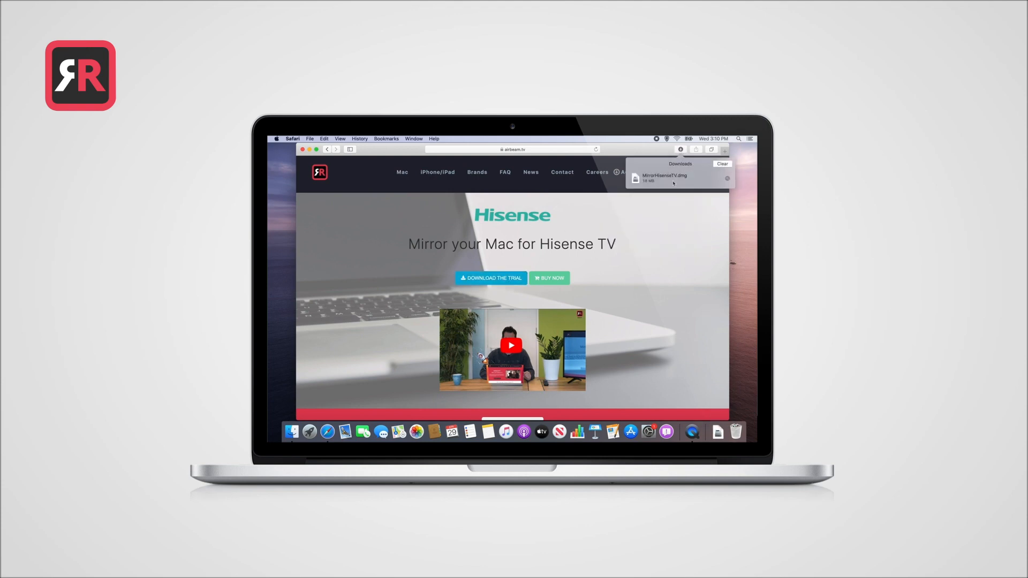
{"action": "left_click", "coordinate": [662, 178]}
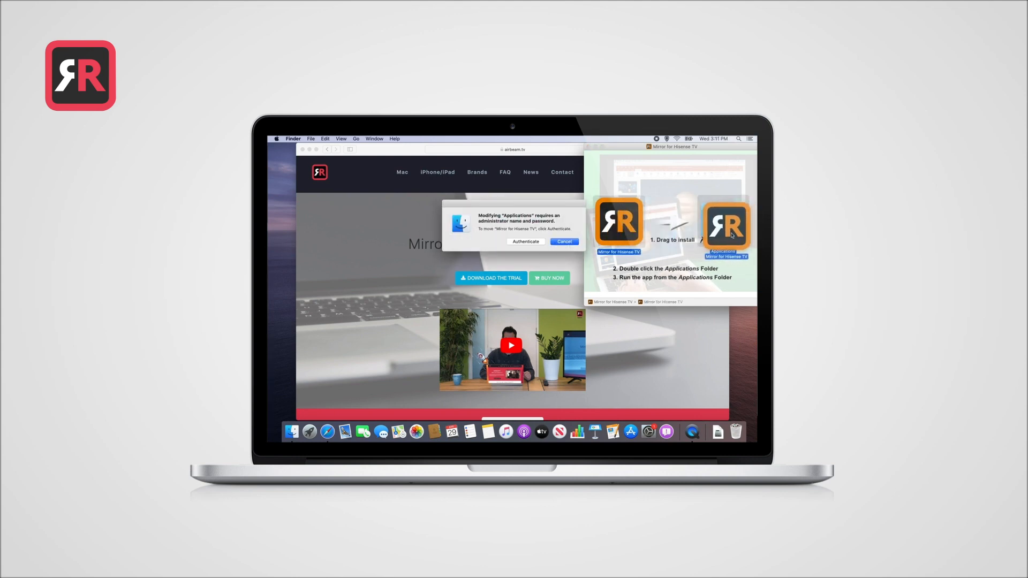
Step: Approve copying the app into Applications, launch it, and go to the Screen Recording privacy settings
{"action": "left_click", "coordinate": [563, 241]}
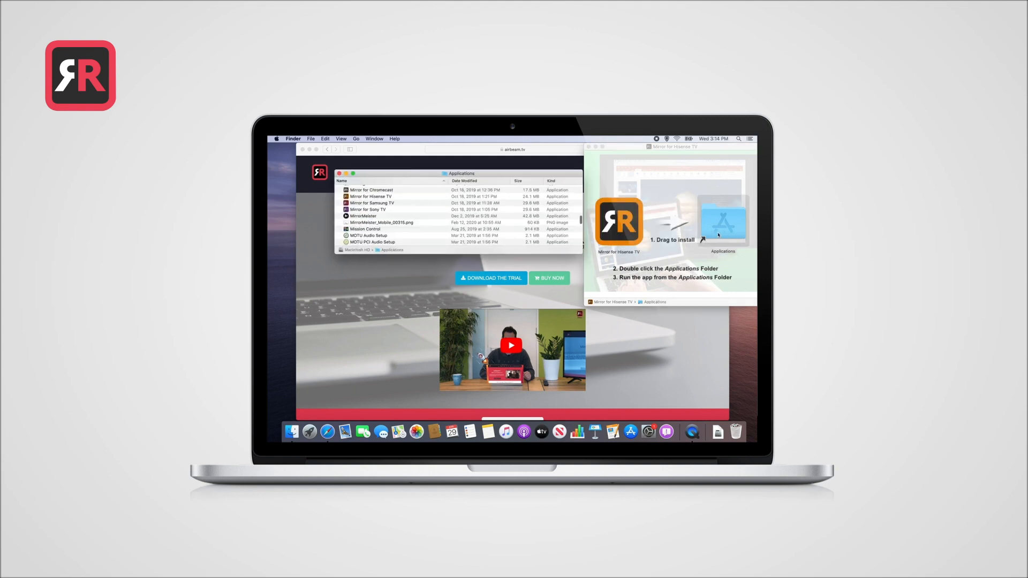
{"action": "left_click", "coordinate": [370, 196]}
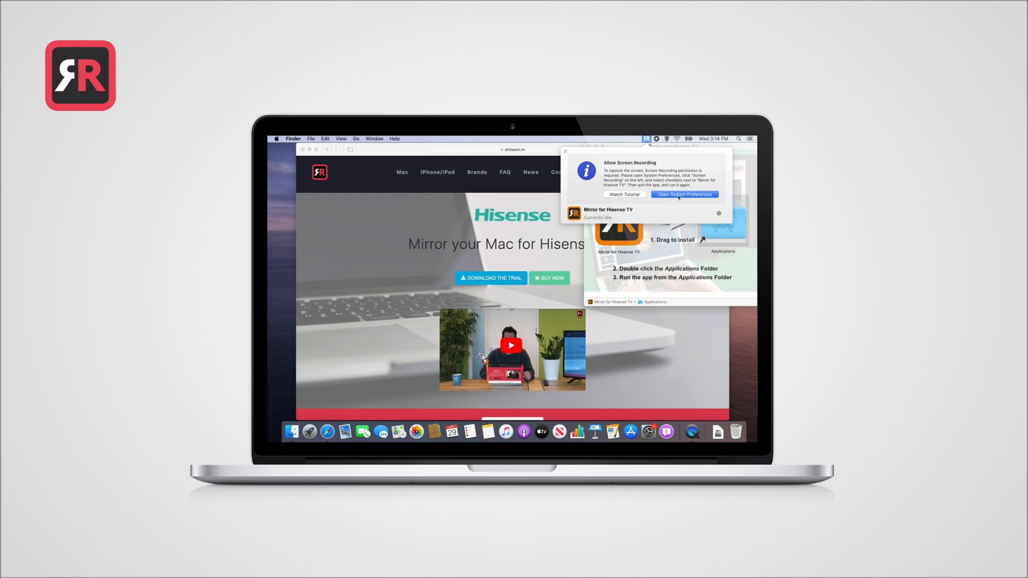
{"action": "left_click", "coordinate": [684, 194]}
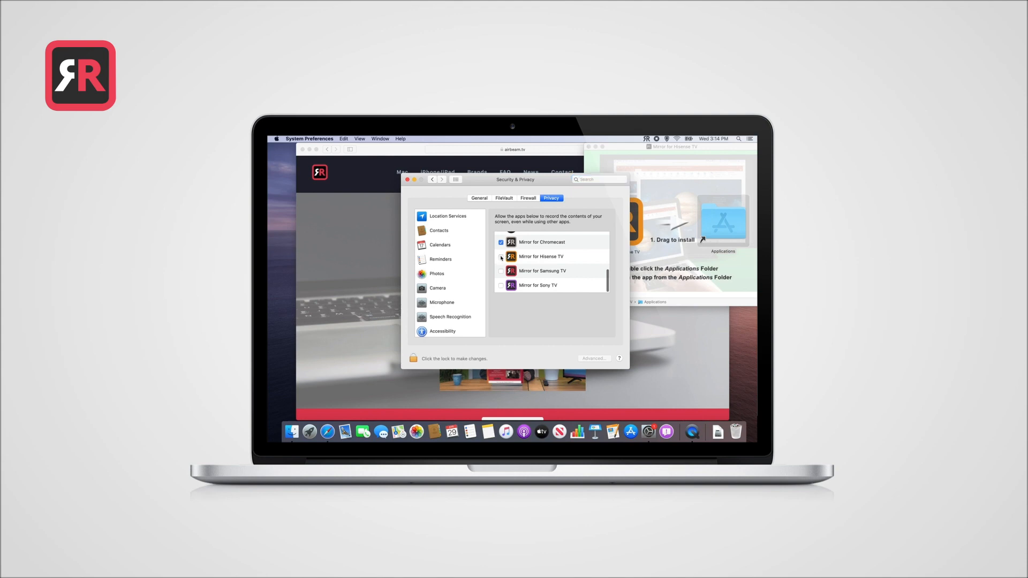
Step: Unlock Security & Privacy, grant Mirror for Hisense TV Screen Recording permission, and close the window
{"action": "left_click", "coordinate": [502, 256]}
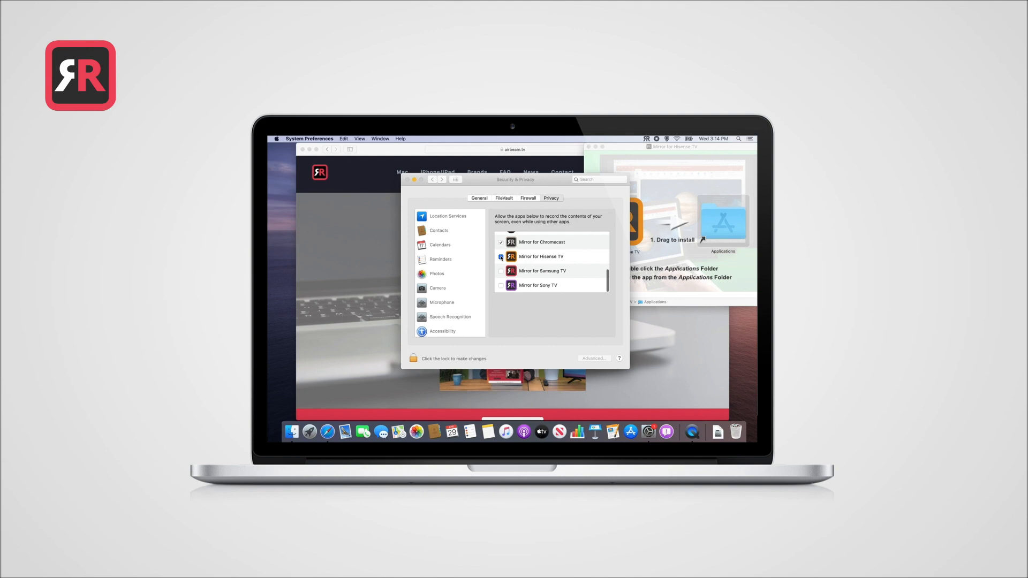
{"action": "left_click", "coordinate": [501, 256]}
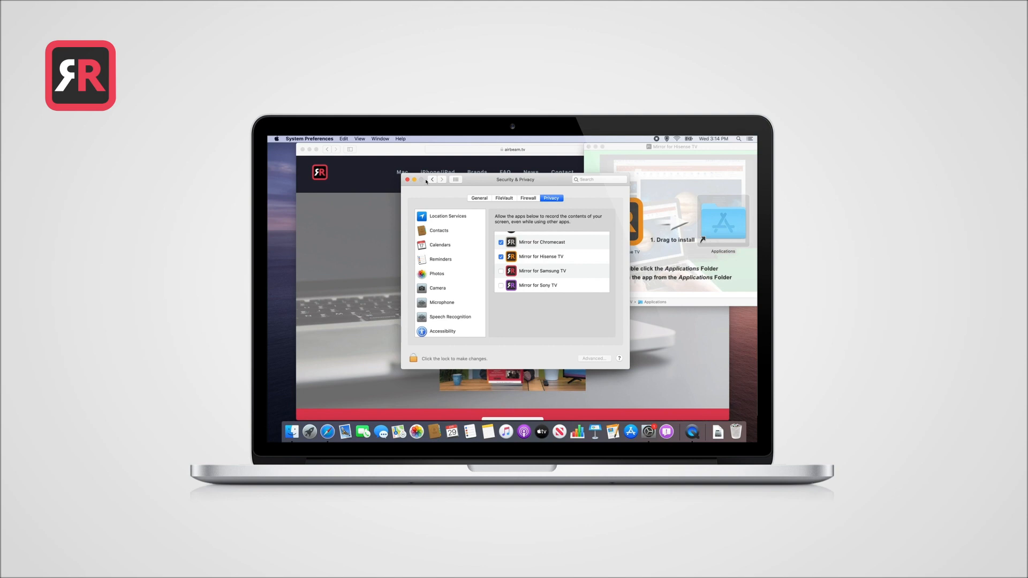
{"action": "left_click", "coordinate": [408, 179]}
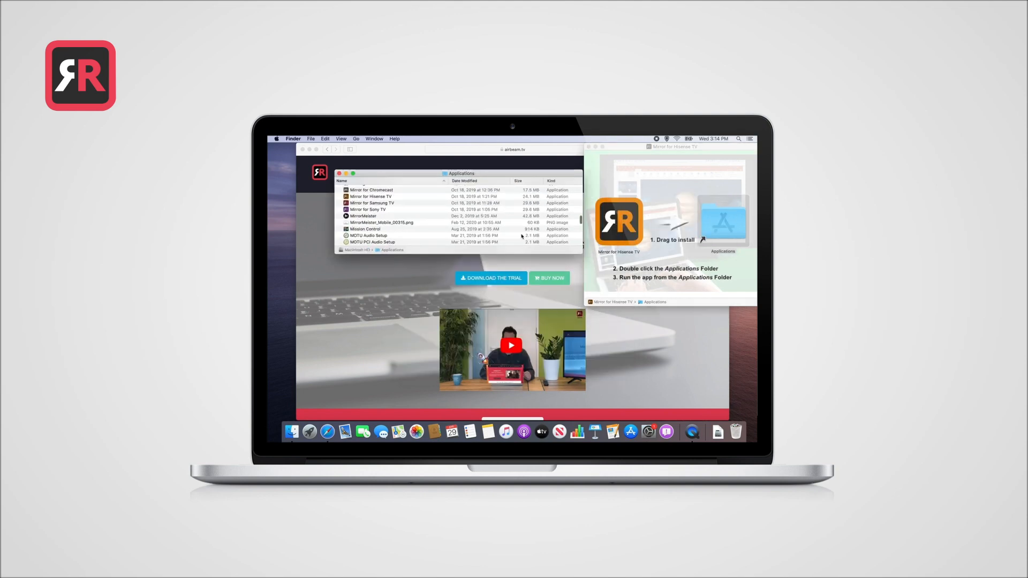
Step: Start mirroring the Mac screen to Chromecast7277 from the app's menu-bar panel
{"action": "left_click", "coordinate": [372, 196]}
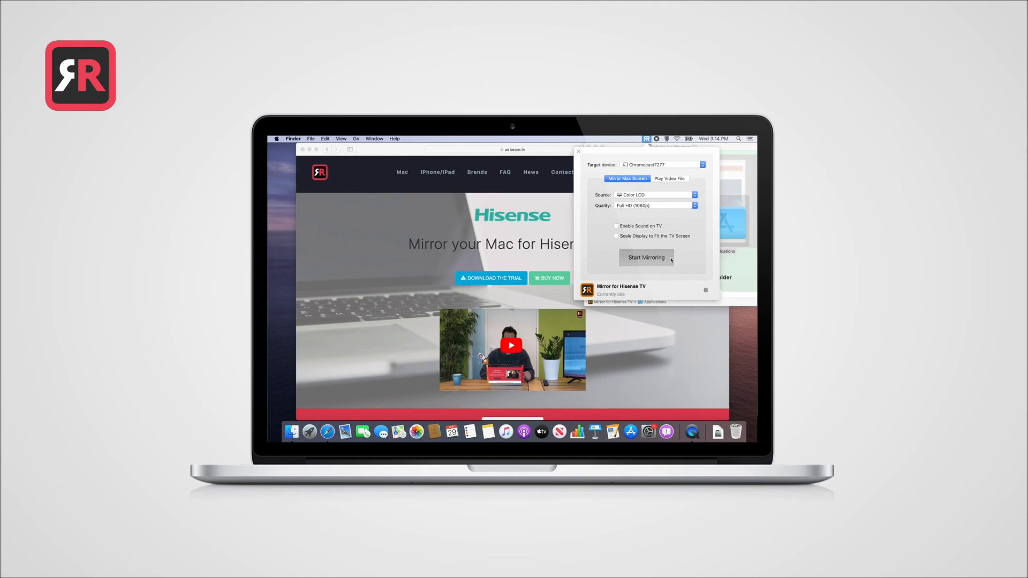
{"action": "left_click", "coordinate": [646, 257]}
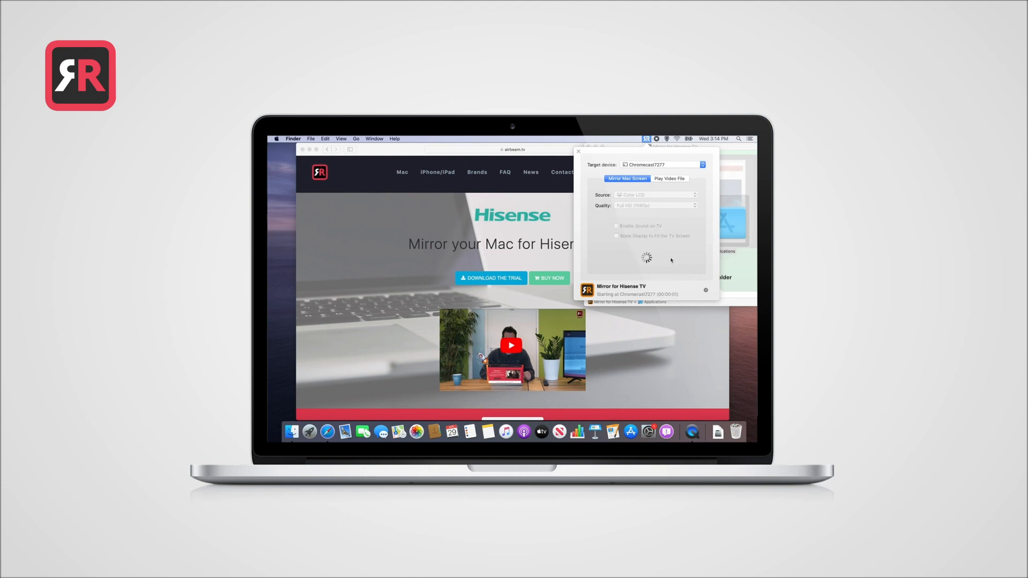